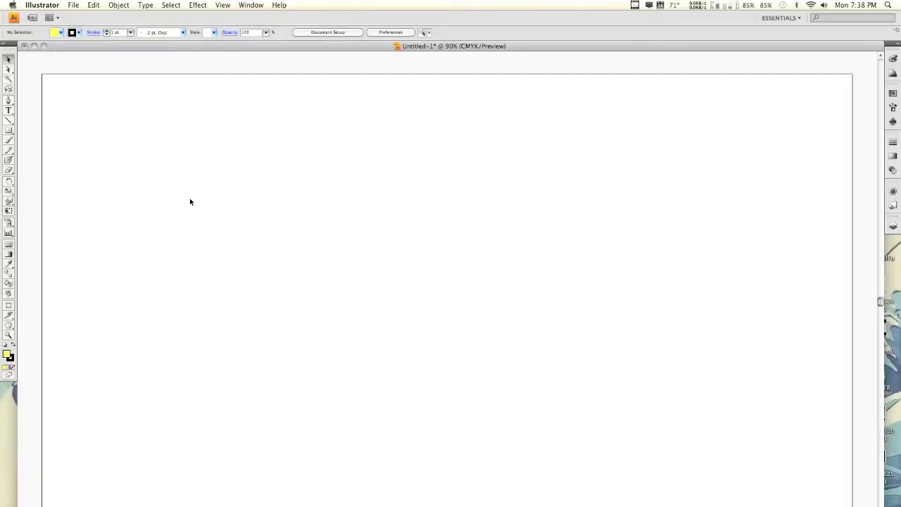
pyautogui.moveTo(11, 104)
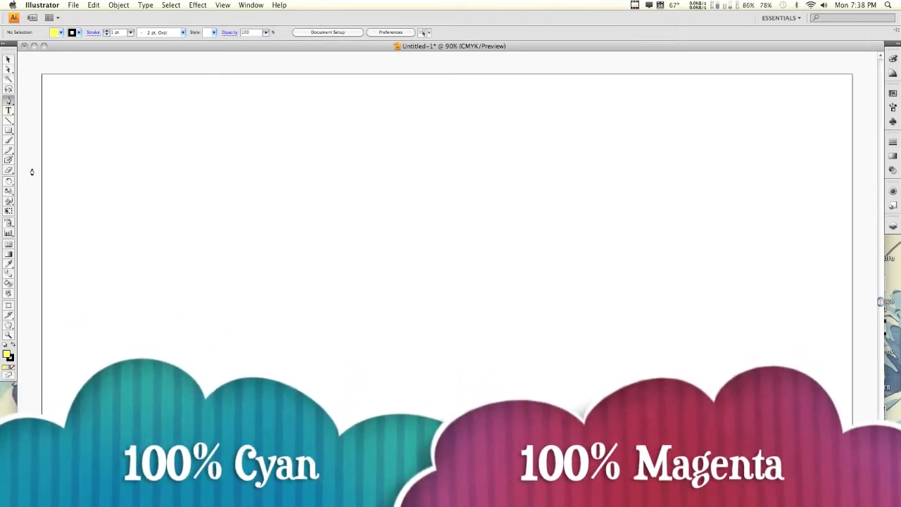
pyautogui.moveTo(200, 163)
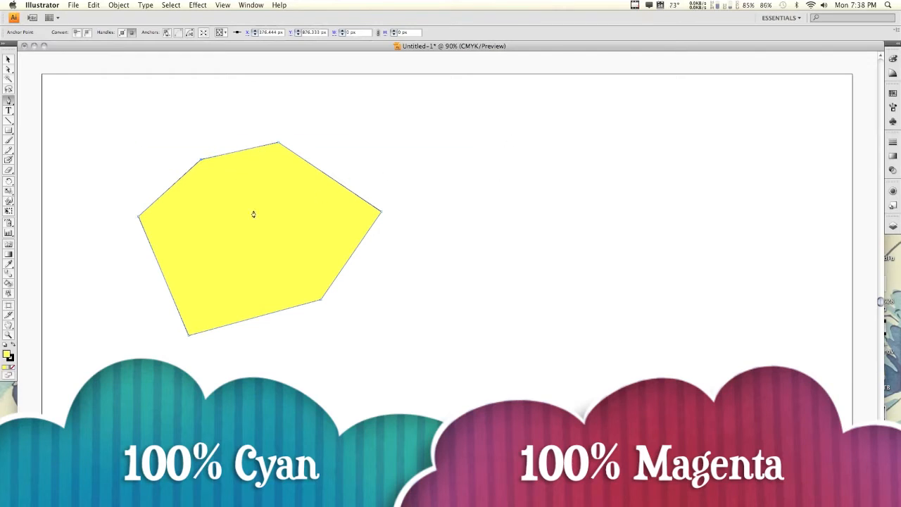
# Recolour the selected yellow polygon's fill to C 100, M 0, Y 0, K 0 pure cyan.
pyautogui.click(254, 214)
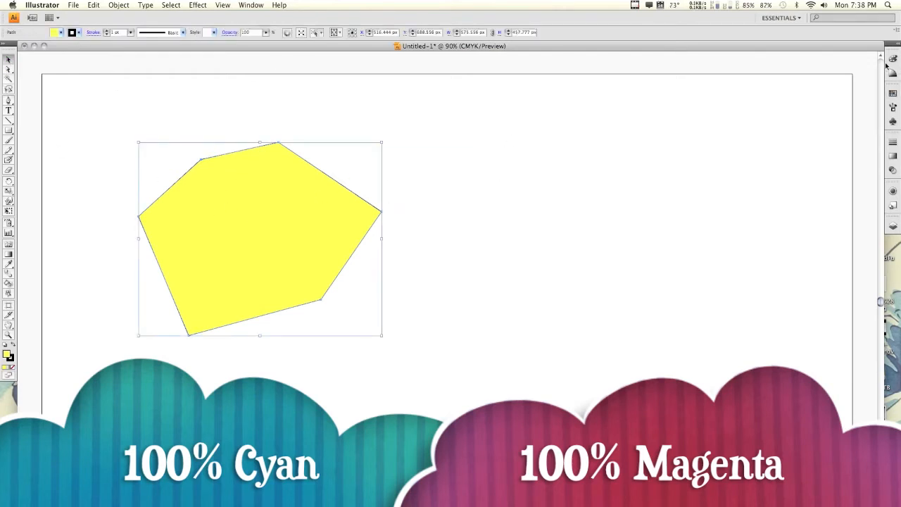
pyautogui.click(893, 58)
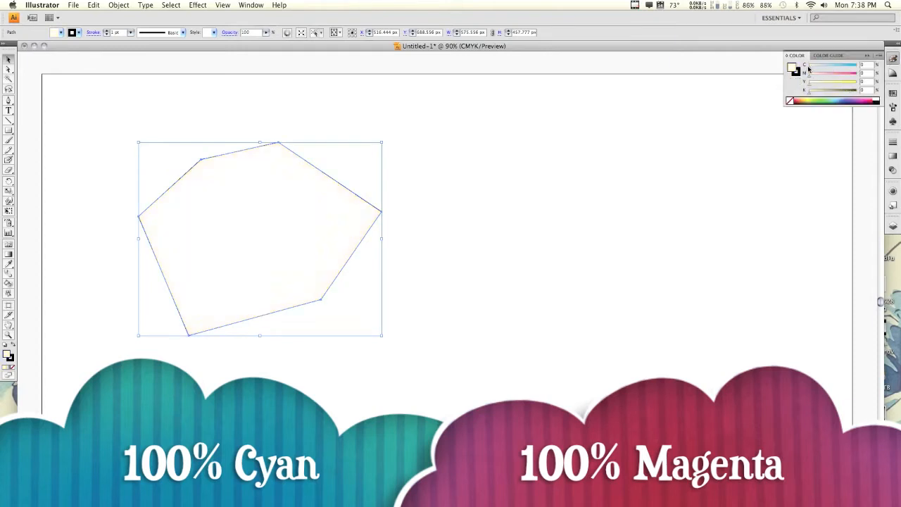
pyautogui.click(820, 65)
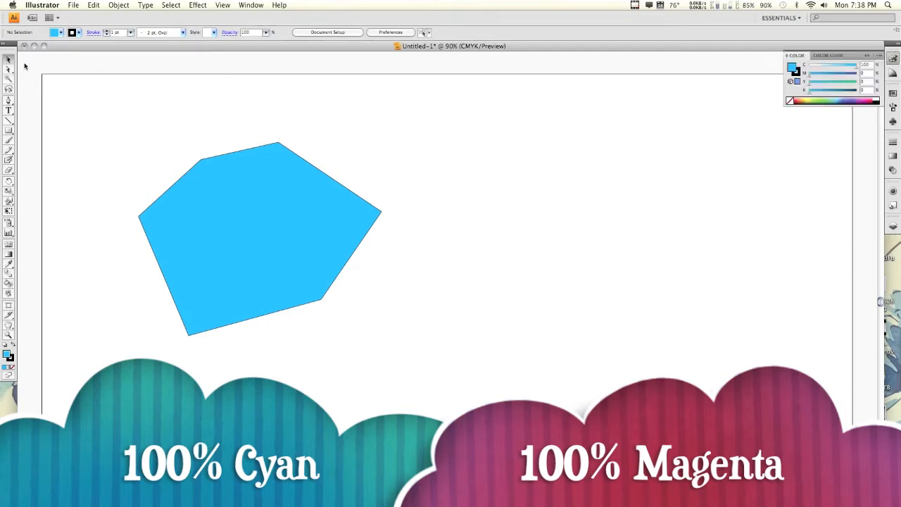
pyautogui.moveTo(324, 158)
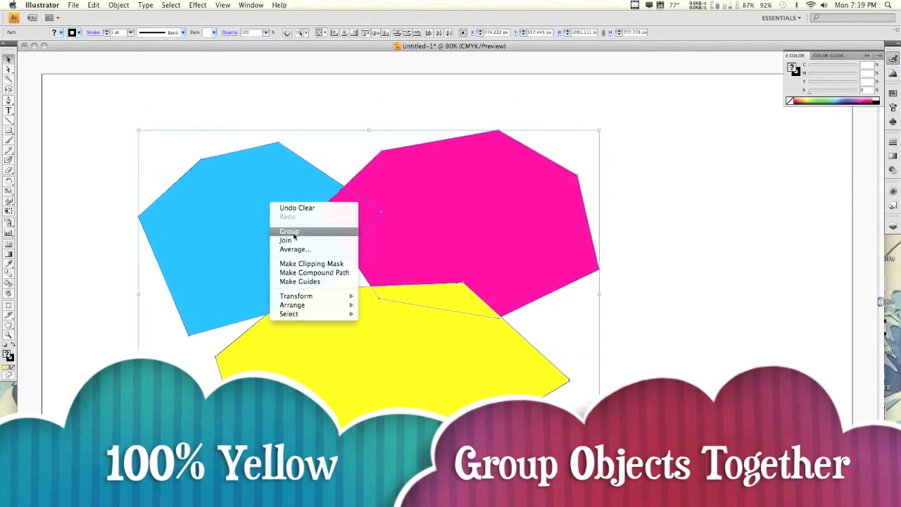
# Group the three overlapping cyan, magenta and yellow polygons into one object.
pyautogui.click(289, 231)
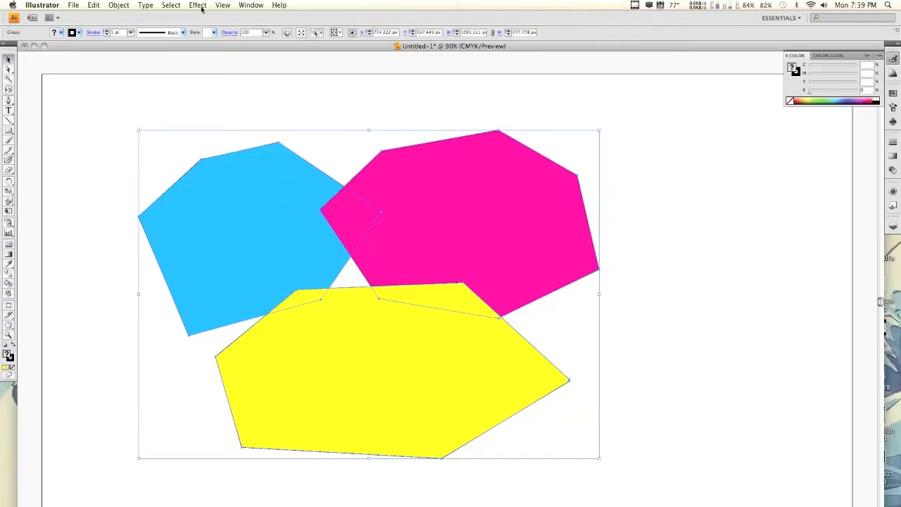
# Apply Effect > Pathfinder > Hard Mix so overlaps blend into blue, green and red.
pyautogui.click(197, 5)
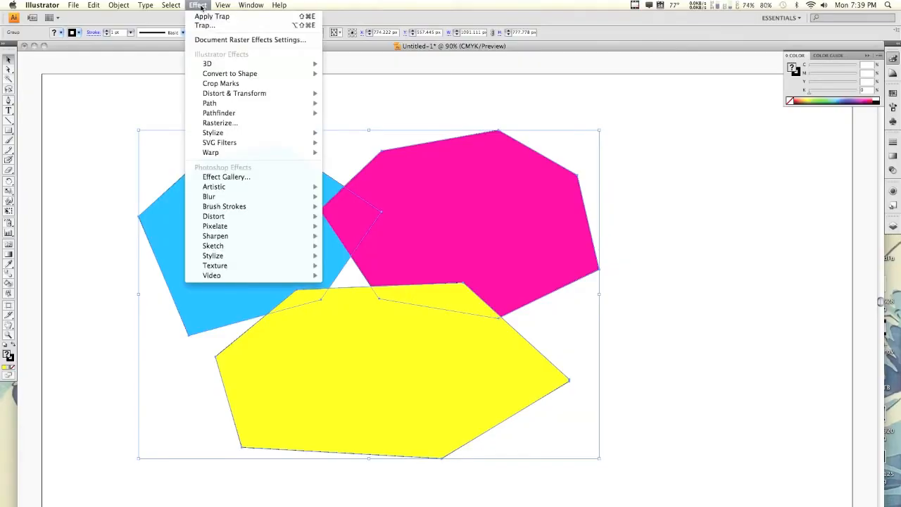
pyautogui.moveTo(220, 112)
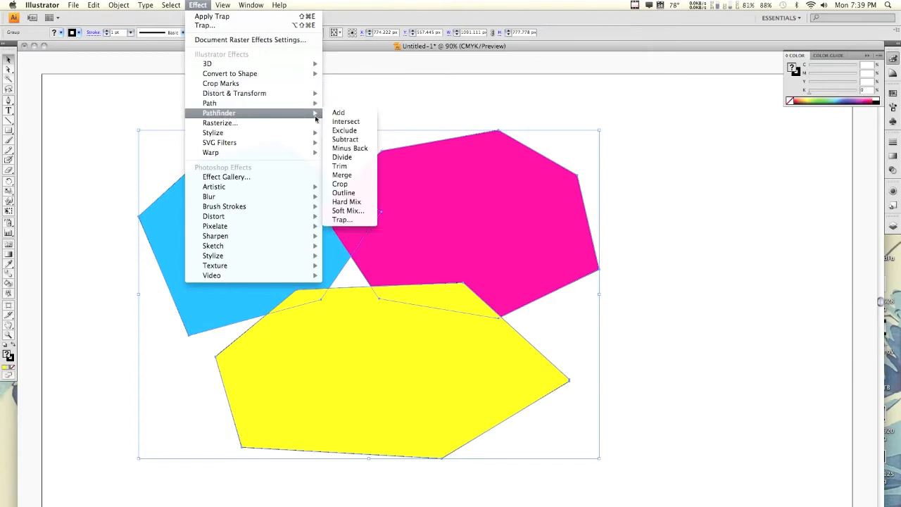
pyautogui.moveTo(343, 192)
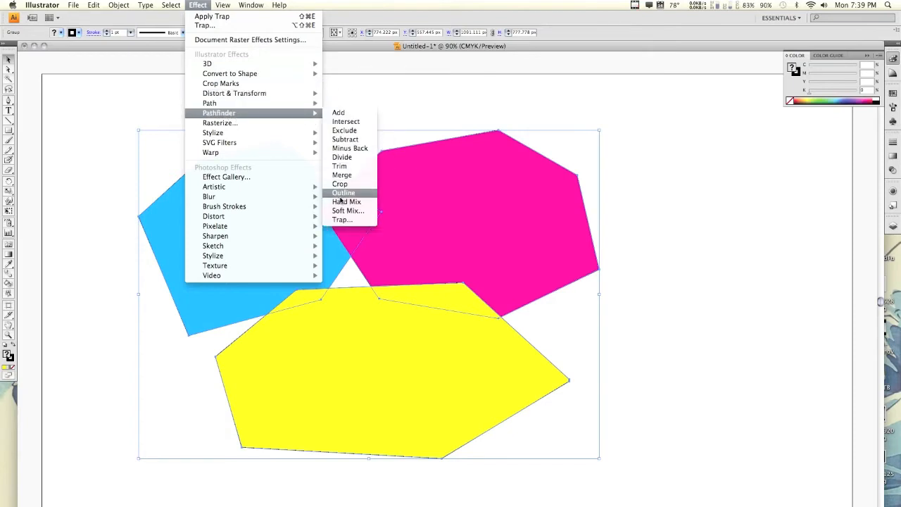
pyautogui.click(344, 192)
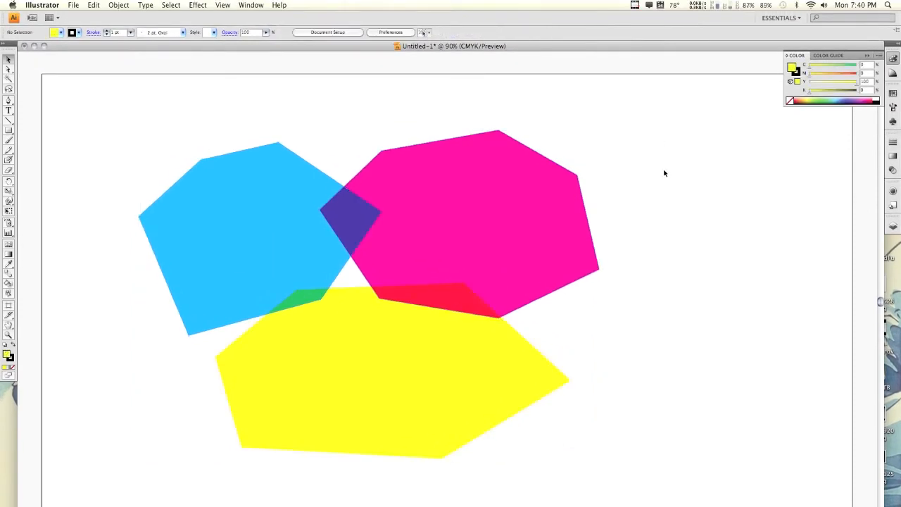
pyautogui.moveTo(561, 254)
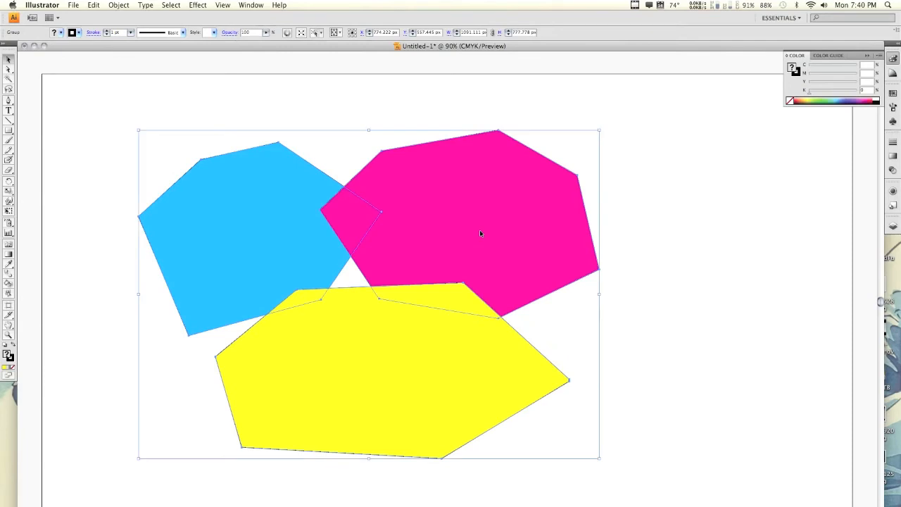
pyautogui.moveTo(328, 93)
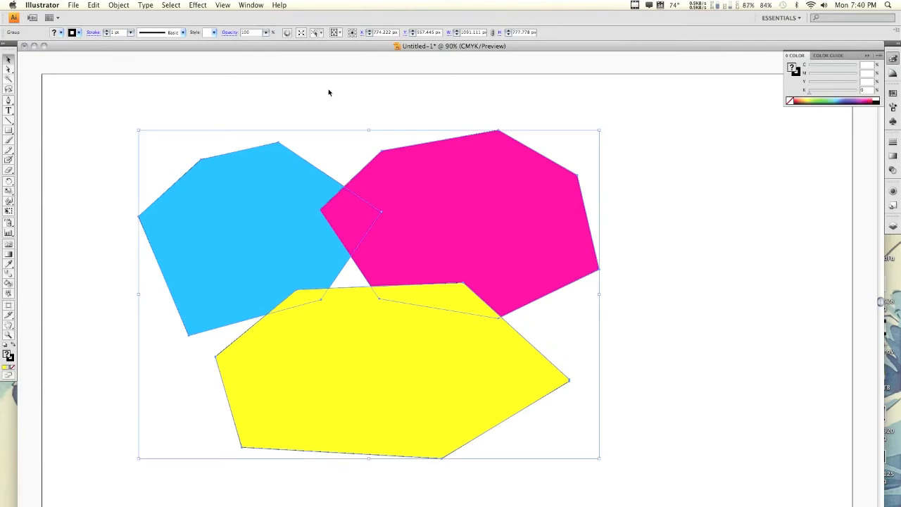
pyautogui.moveTo(322, 99)
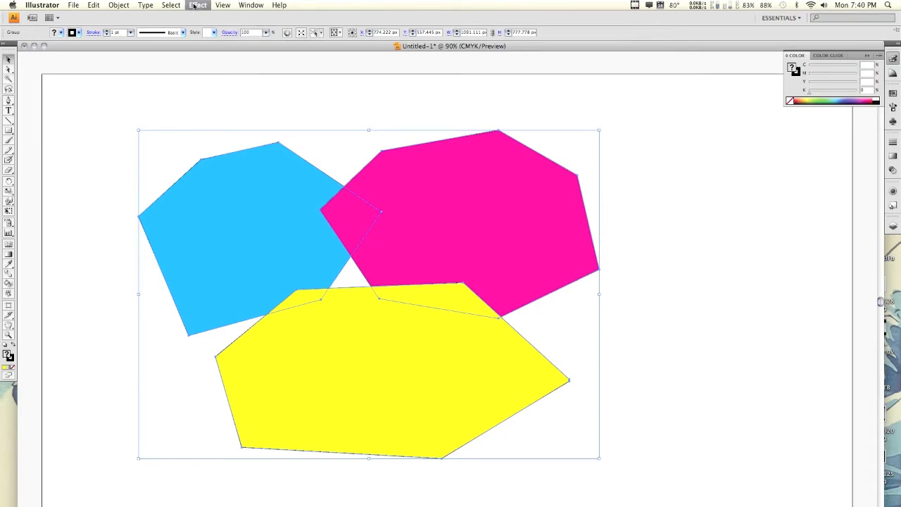
# Apply the Pathfinder Soft Mix effect with Mixing Rate 50% to the group.
pyautogui.click(197, 6)
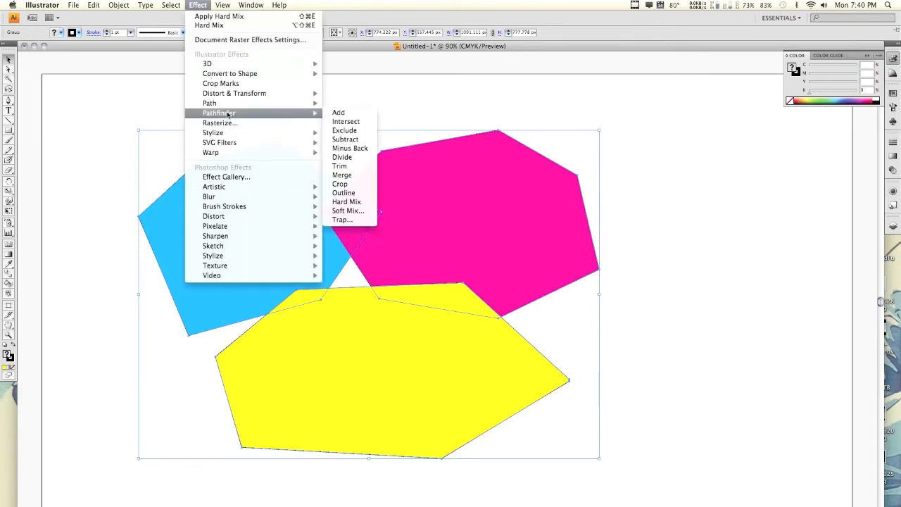
pyautogui.moveTo(341, 175)
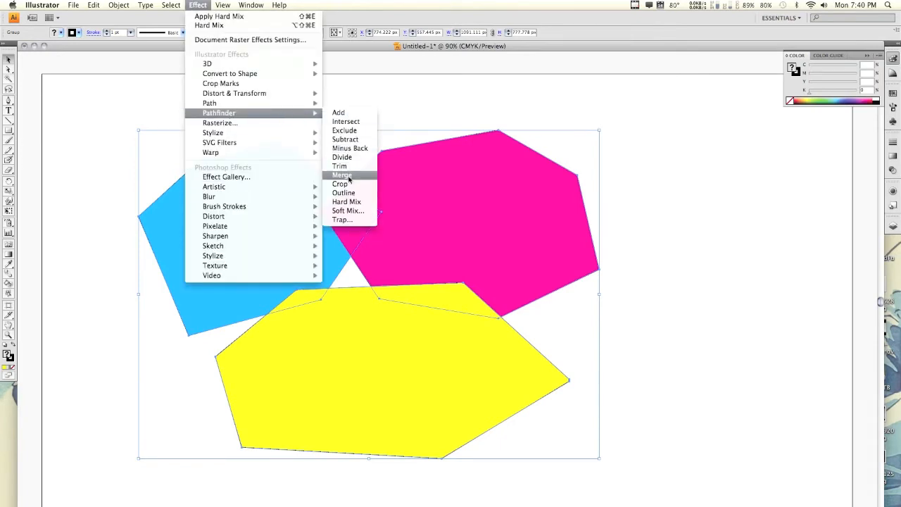
pyautogui.moveTo(347, 211)
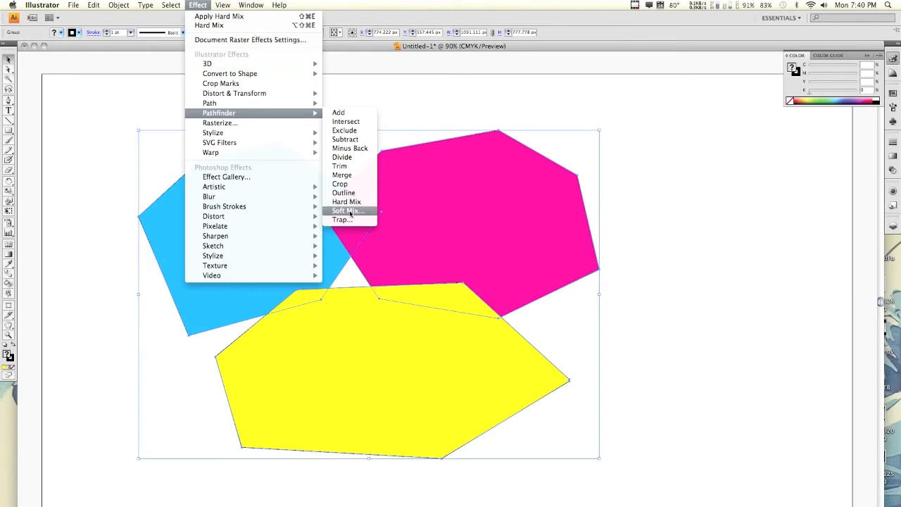
pyautogui.click(348, 211)
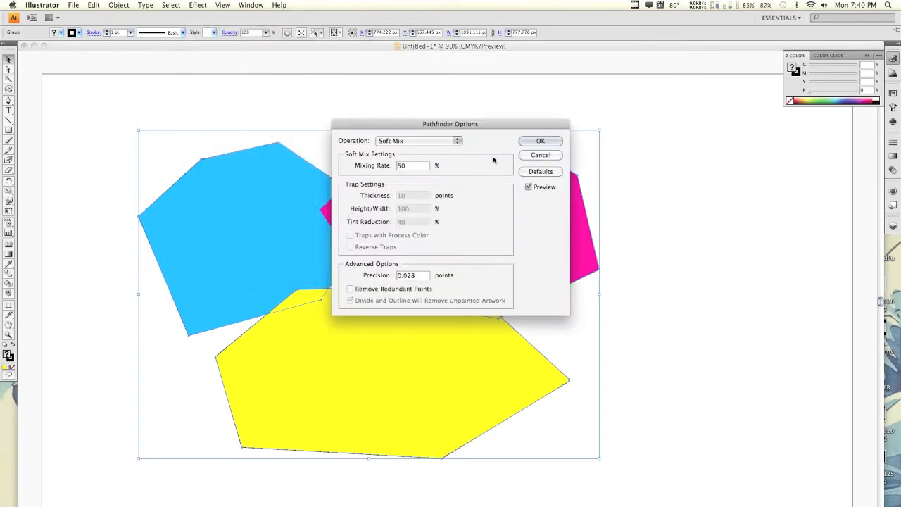
pyautogui.moveTo(420, 192)
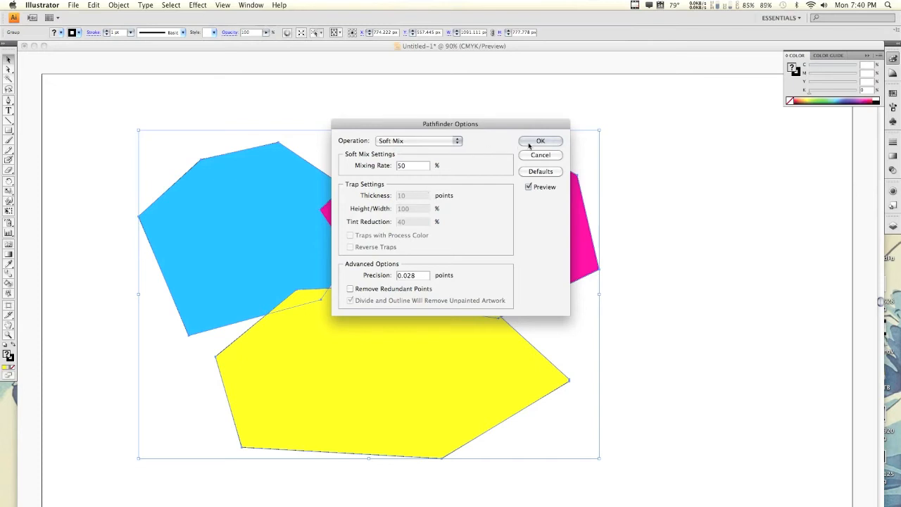
pyautogui.click(541, 141)
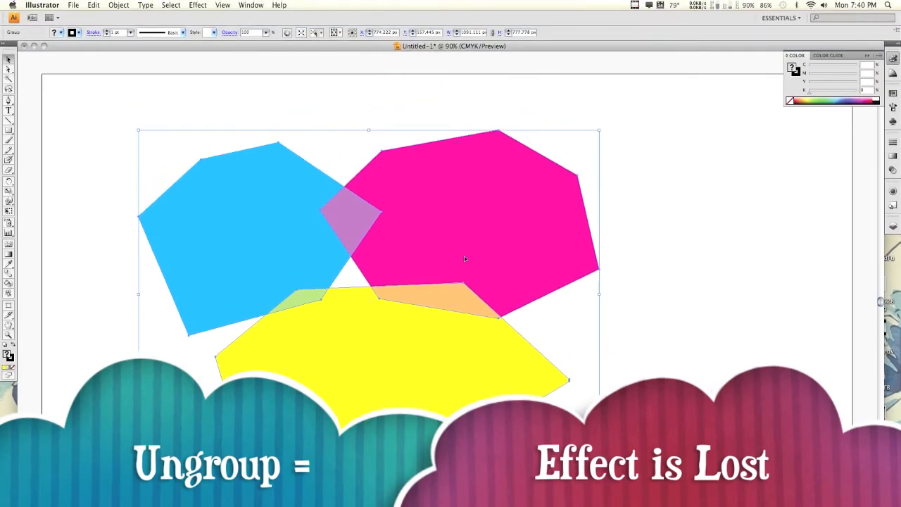
# Undo the Soft Mix pathfinder via the group's context menu, restoring solid overlaps.
pyautogui.rightClick(465, 259)
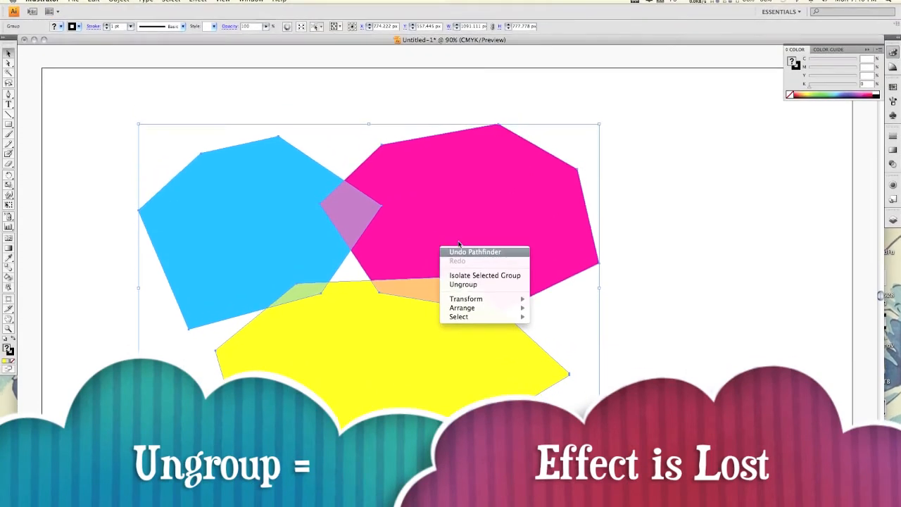
pyautogui.click(464, 284)
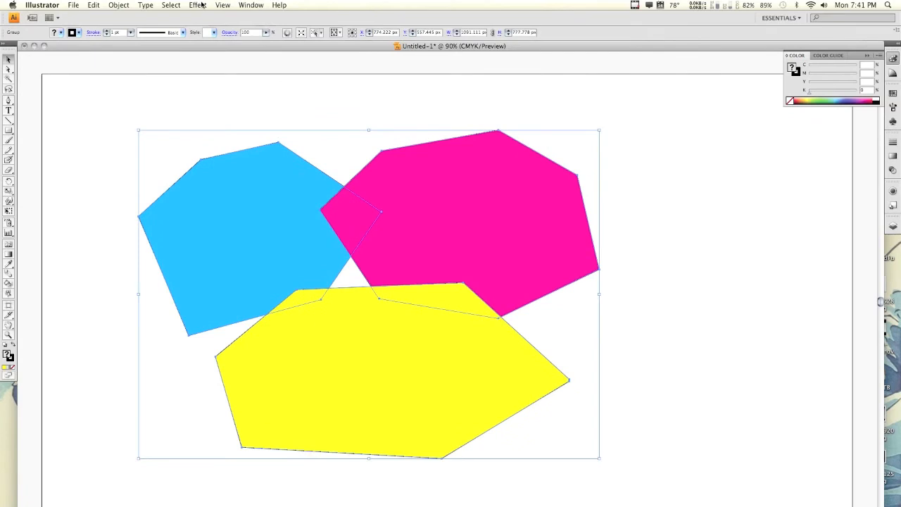
# Apply Pathfinder Trap with Thickness 10 pt, Height/Width 100%, Tint Reduction 40%.
pyautogui.click(198, 5)
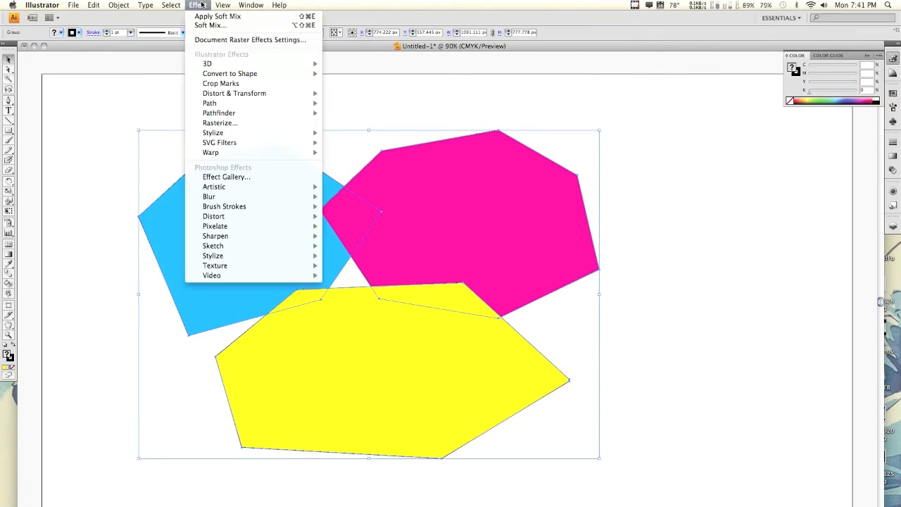
pyautogui.moveTo(210, 102)
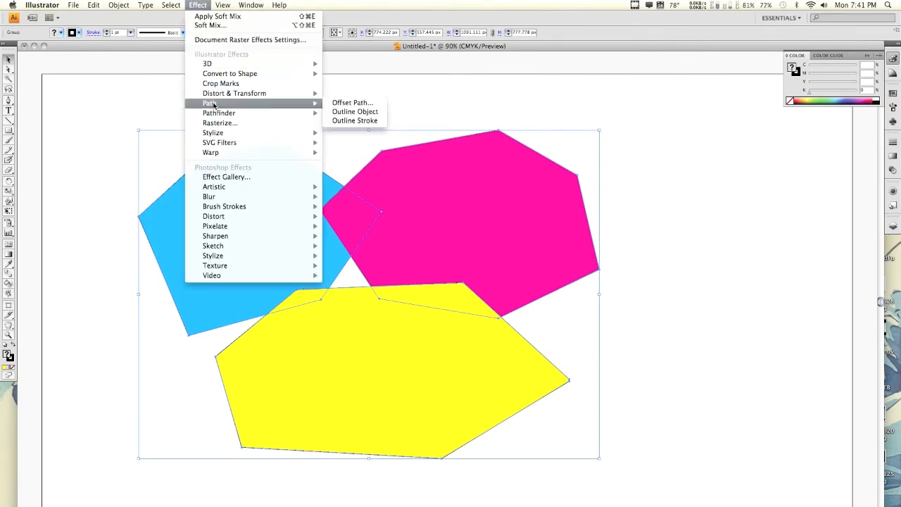
pyautogui.moveTo(220, 113)
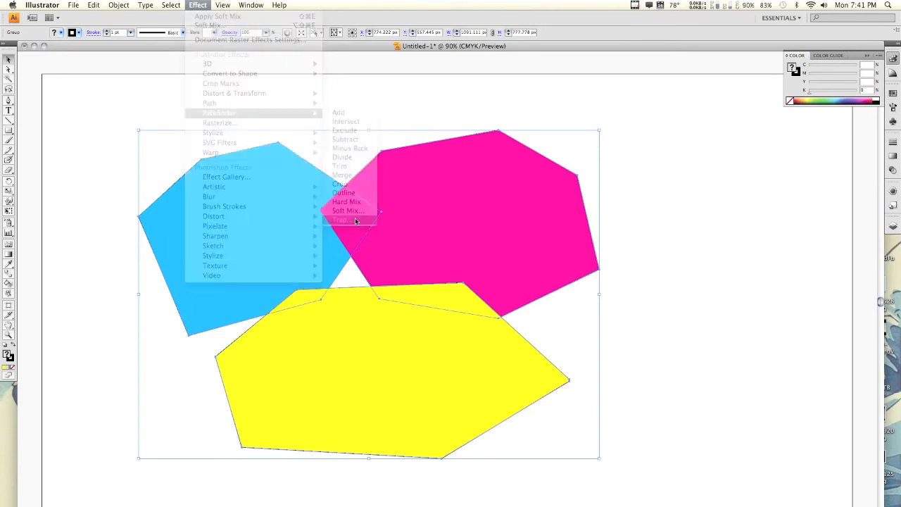
pyautogui.click(344, 220)
pyautogui.write('10')
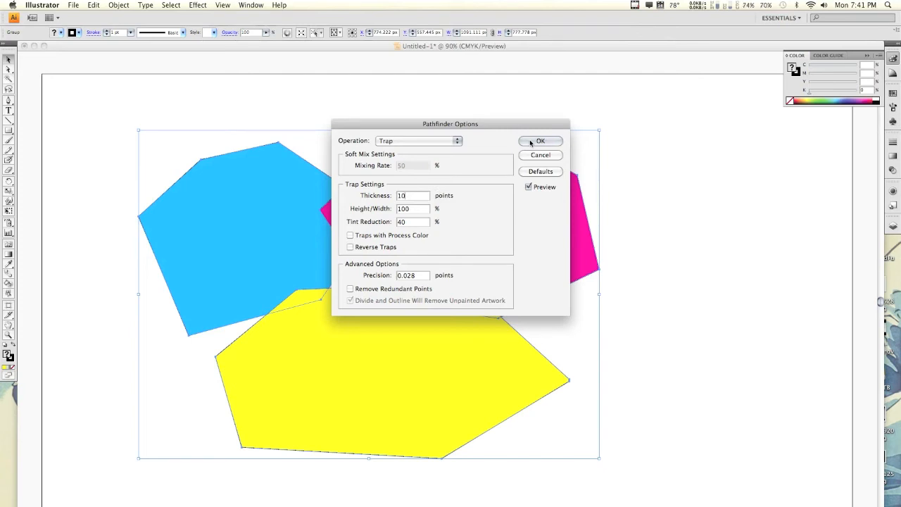
pyautogui.click(541, 141)
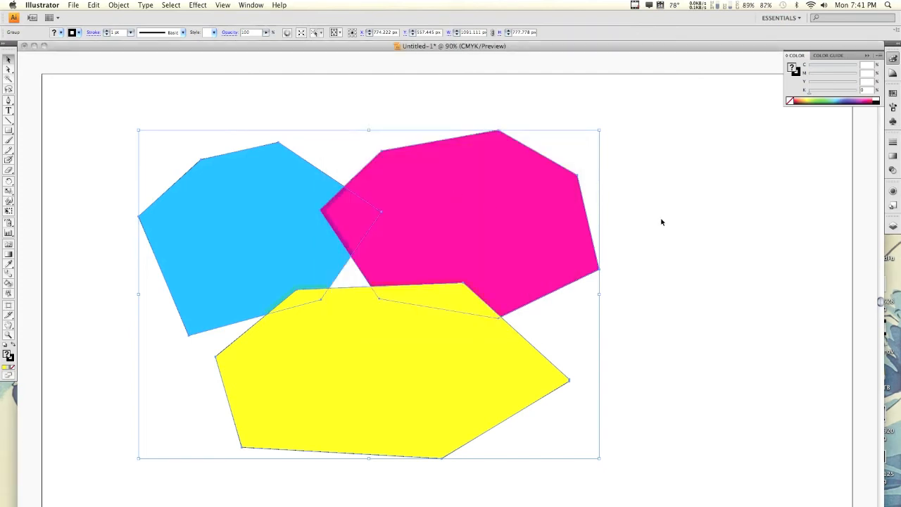